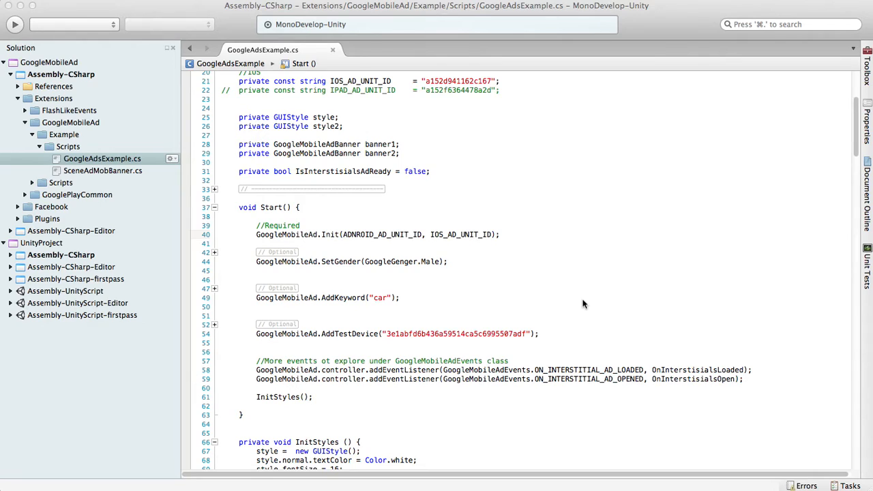
{"action": "mouse_move", "coordinate": [389, 196]}
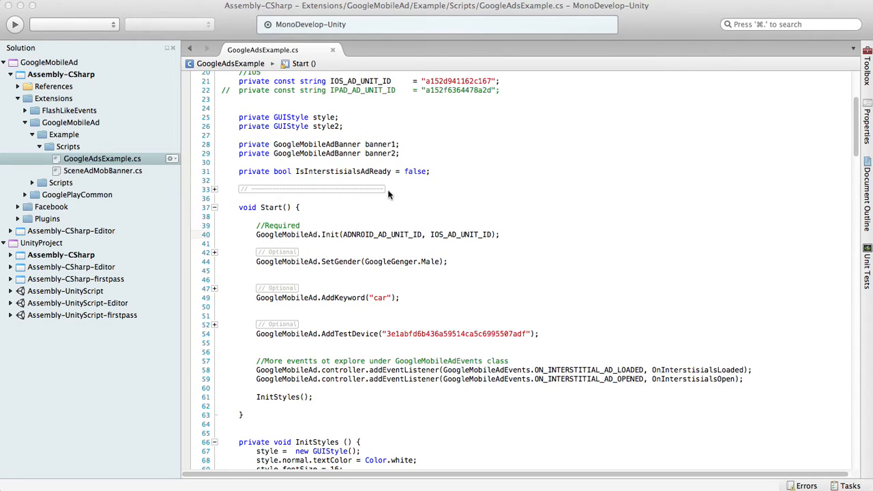
Step: Highlight the banner1 declaration and its GoogleMobileAdBanner type name
{"action": "triple_click", "coordinate": [318, 144]}
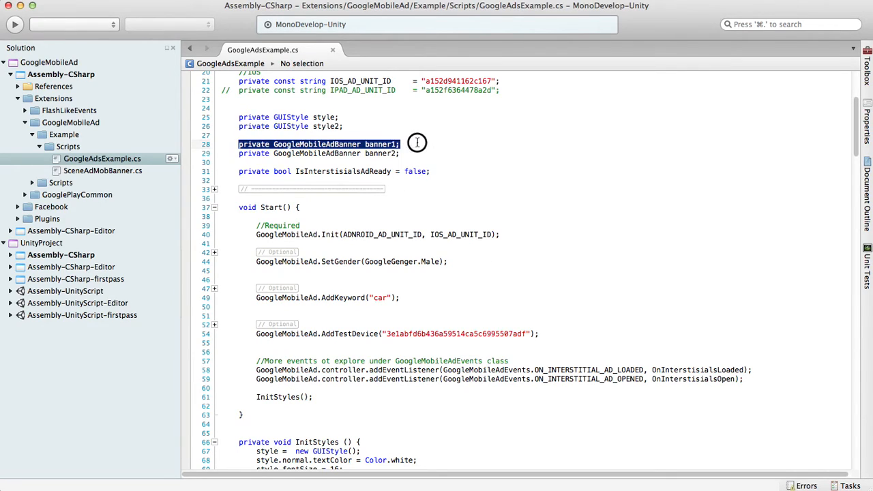
{"action": "left_click", "coordinate": [419, 171]}
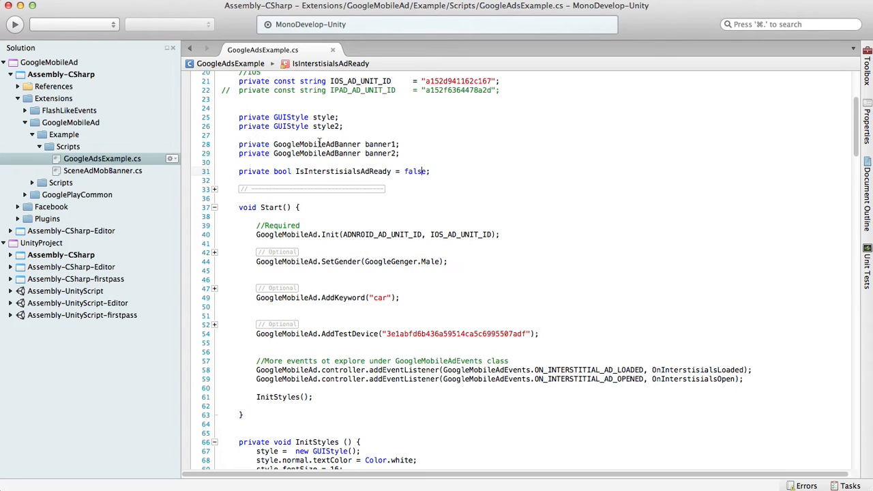
{"action": "double_click", "coordinate": [317, 144]}
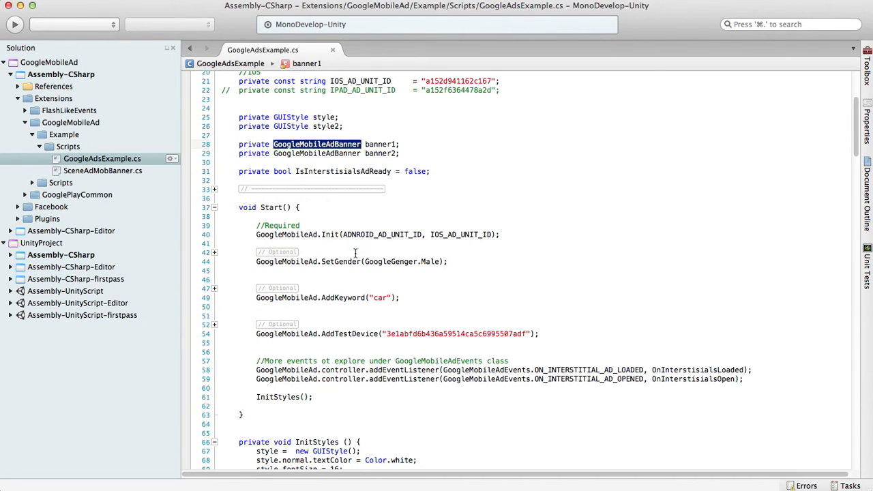
Step: Scroll to the OnGUI banner section and highlight its CreateAdBanner calls
{"action": "scroll", "scroll_direction": "down", "scroll_amount": 3}
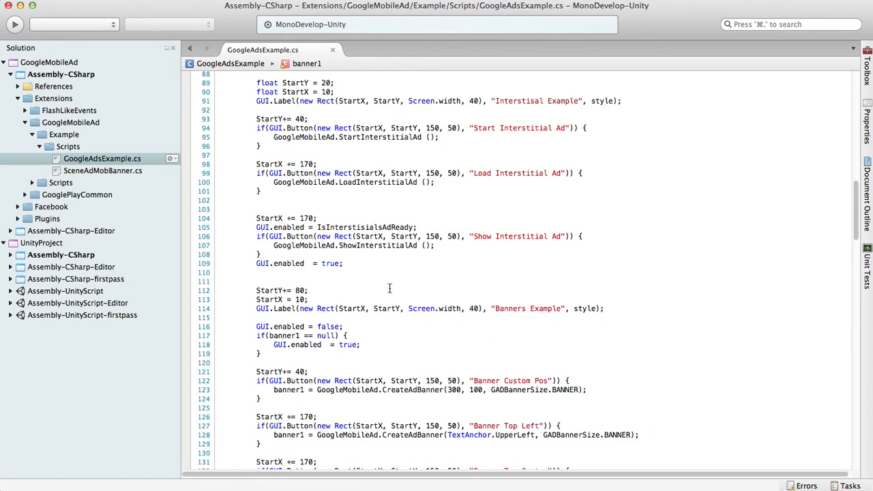
{"action": "scroll", "scroll_direction": "down", "scroll_amount": 3}
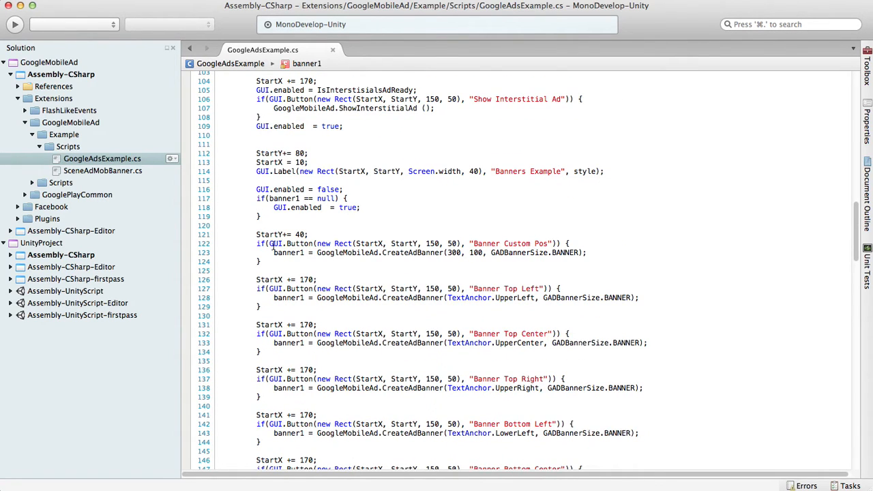
{"action": "mouse_move", "coordinate": [322, 261]}
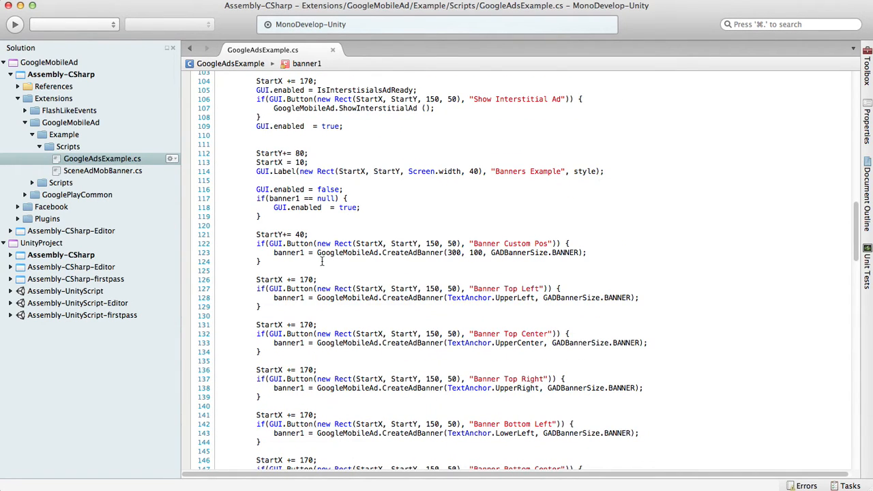
{"action": "double_click", "coordinate": [413, 252]}
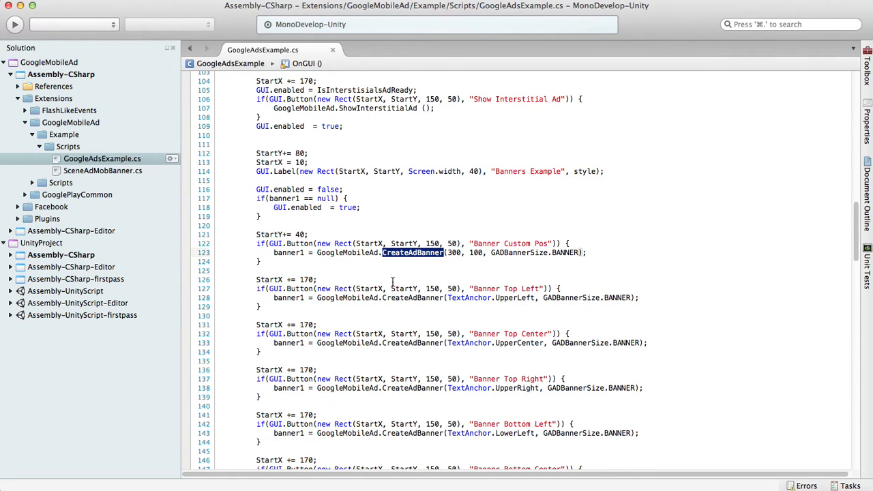
{"action": "double_click", "coordinate": [453, 252]}
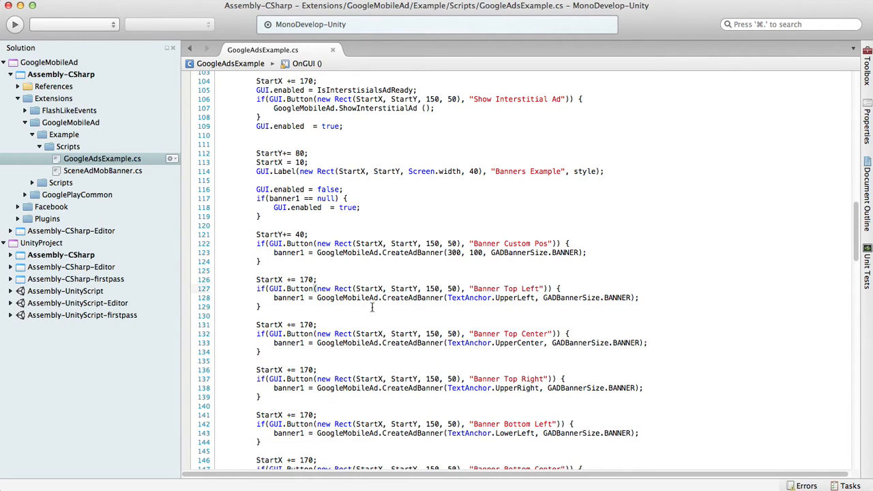
{"action": "mouse_move", "coordinate": [450, 297]}
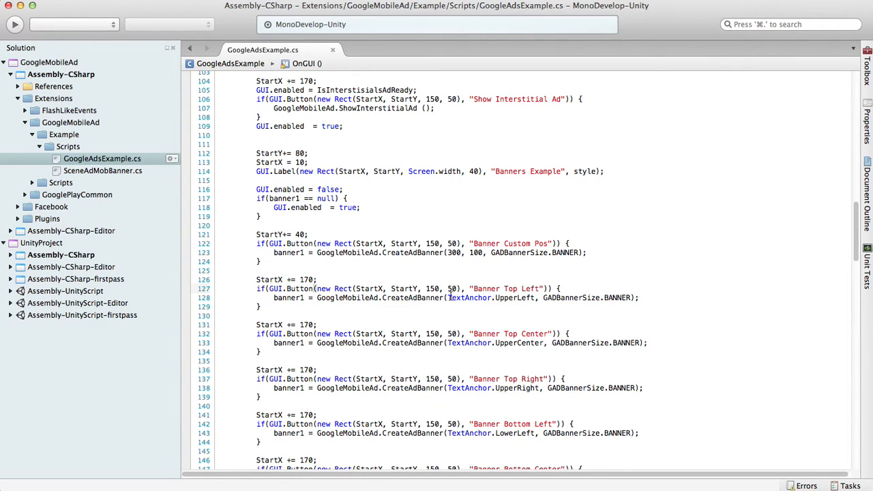
{"action": "double_click", "coordinate": [469, 298]}
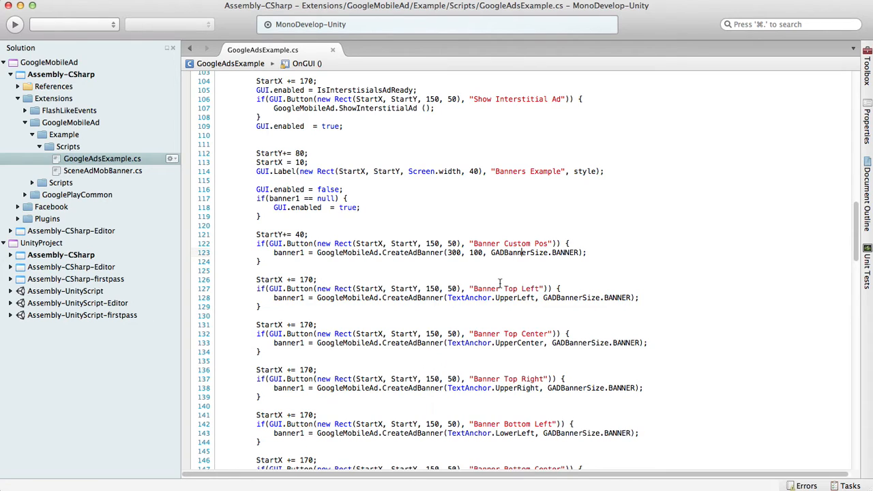
Step: Go to the GADBannerSize declaration, review tablet sizes and SMART_BANNER, then return to GoogleAdsExample.cs
{"action": "right_click", "coordinate": [520, 256]}
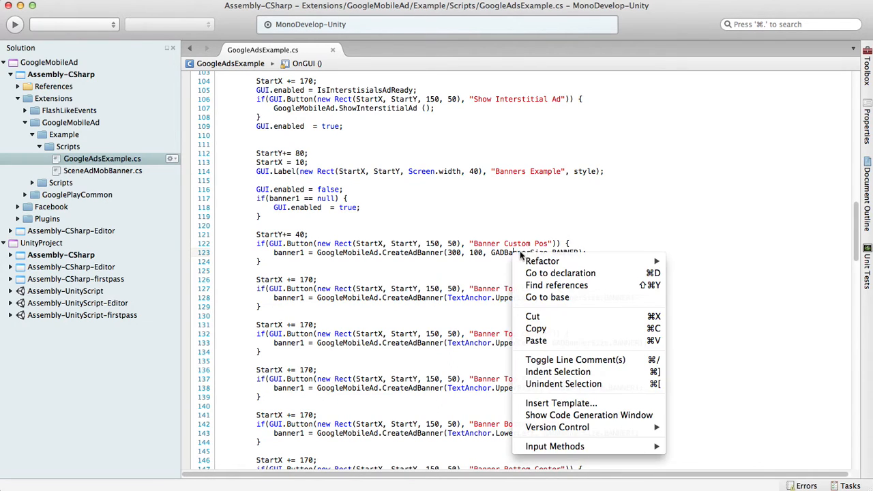
{"action": "left_click", "coordinate": [560, 273]}
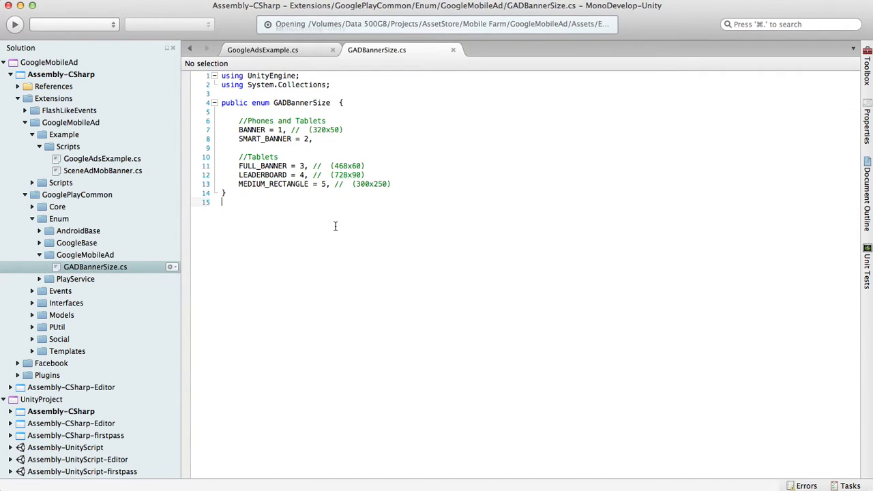
{"action": "left_click_drag", "start_coordinate": [239, 120], "coordinate": [313, 139]}
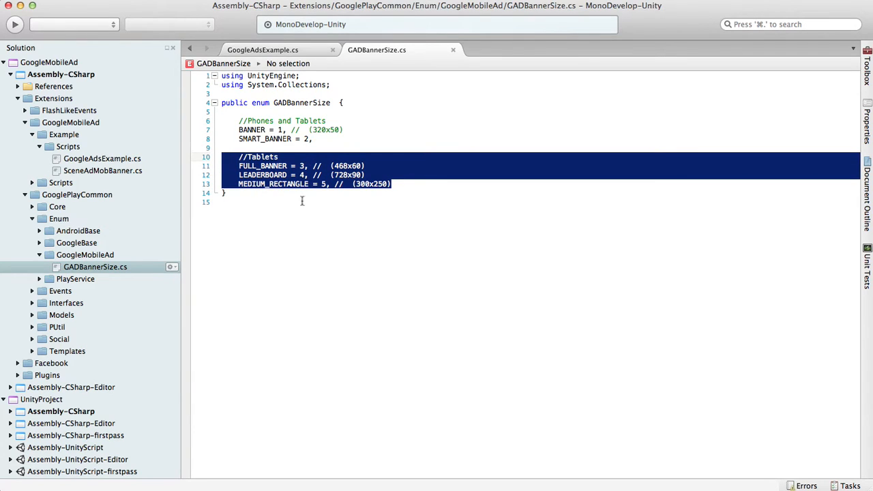
{"action": "left_click", "coordinate": [302, 199]}
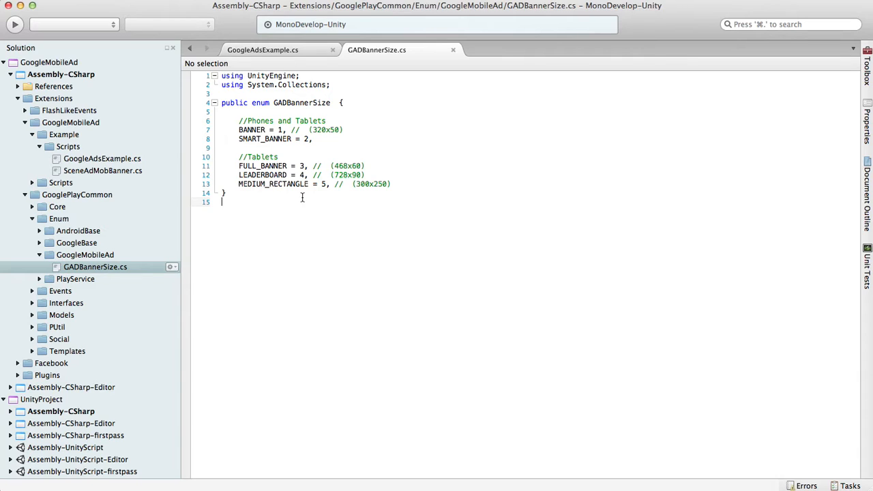
{"action": "double_click", "coordinate": [265, 138]}
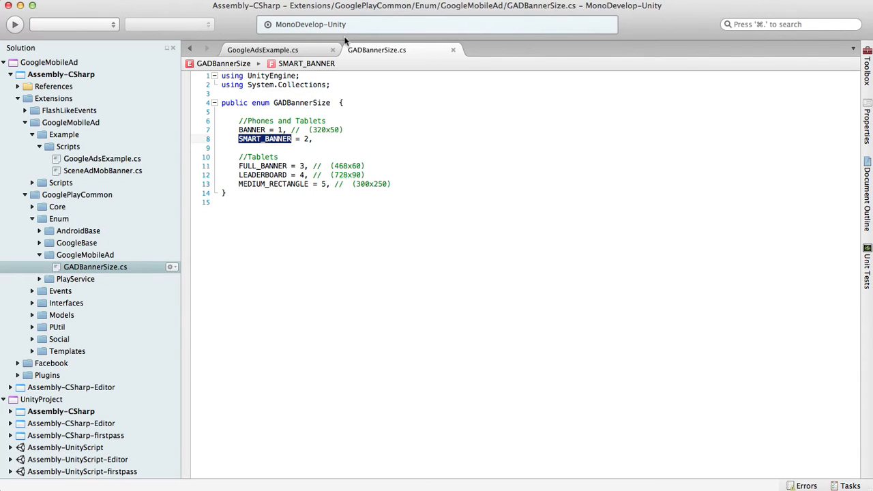
{"action": "left_click", "coordinate": [262, 49]}
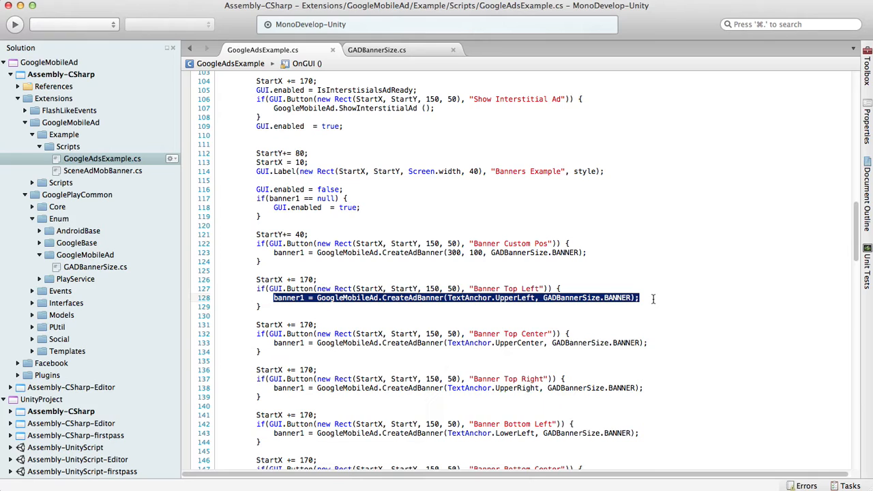
{"action": "mouse_move", "coordinate": [643, 298]}
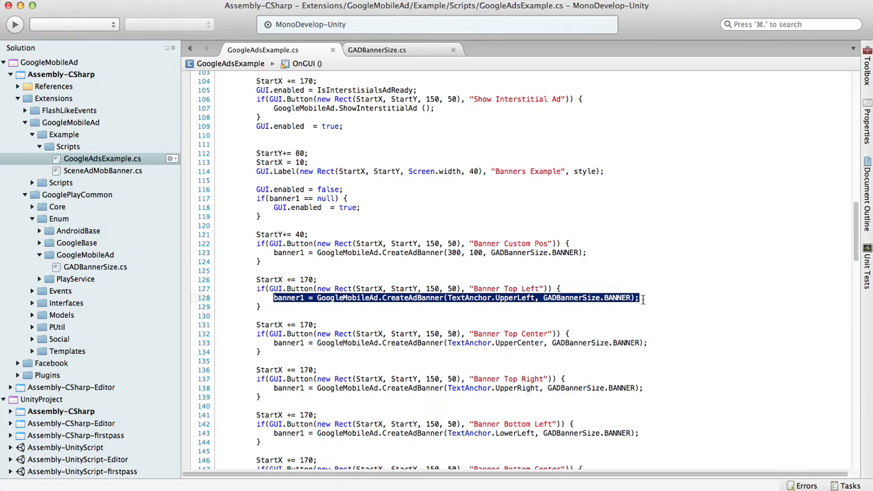
Step: Add 'banner1.ShowOnLoad = false;' after the Top Left CreateAdBanner call on line 128
{"action": "left_click", "coordinate": [641, 297]}
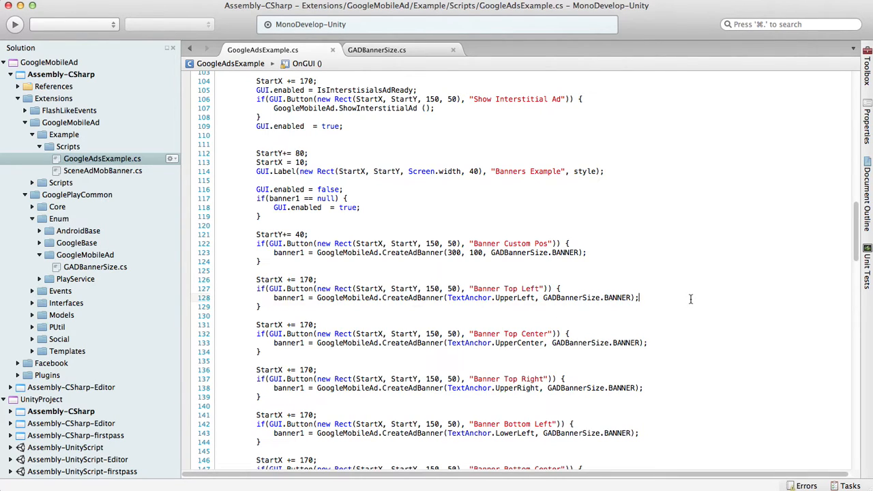
{"action": "type", "text": ".ShowOnLoad"}
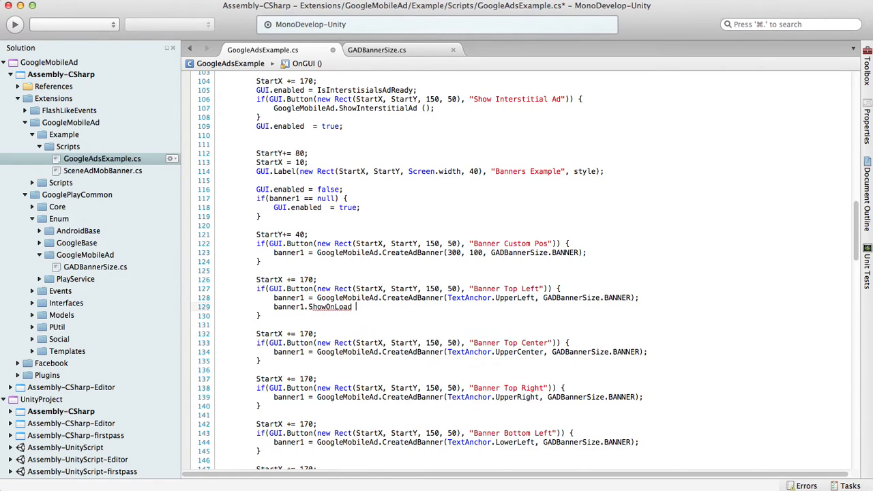
{"action": "type", "text": "= false;"}
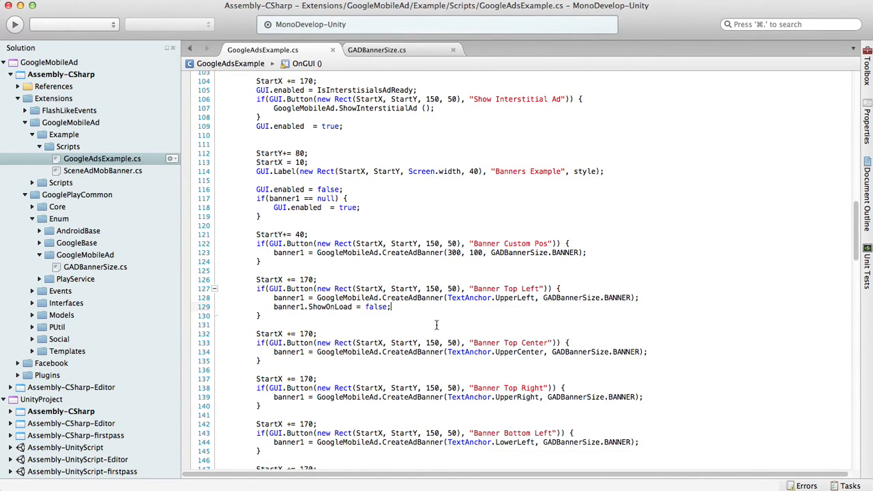
{"action": "mouse_move", "coordinate": [427, 318]}
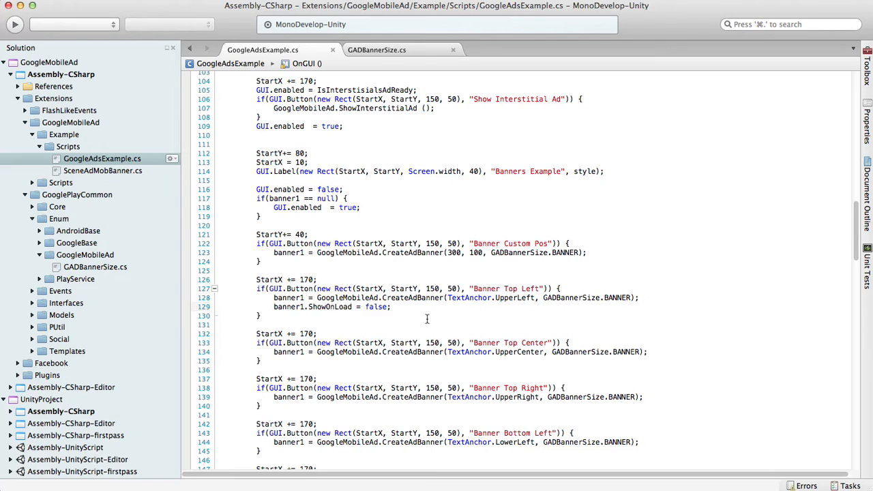
{"action": "mouse_move", "coordinate": [404, 310]}
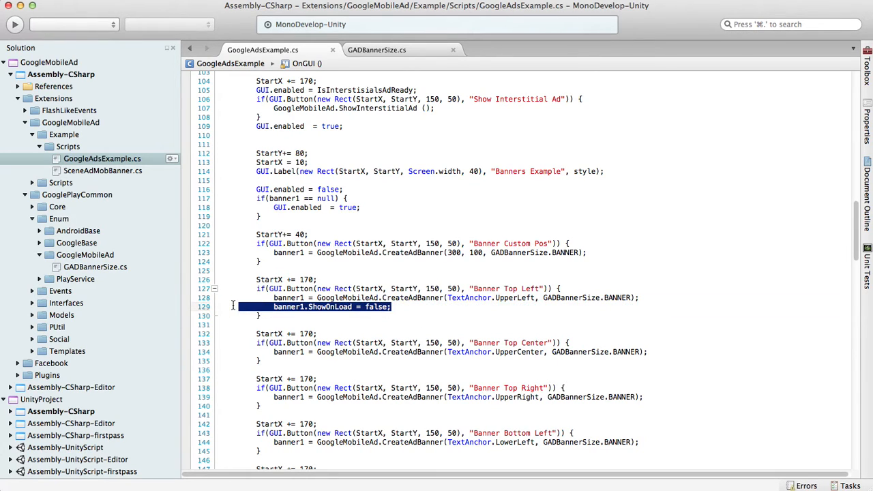
Step: Delete the ShowOnLoad line, review the banner event constants, and reopen GoogleAdsExample.cs
{"action": "key", "text": "Delete"}
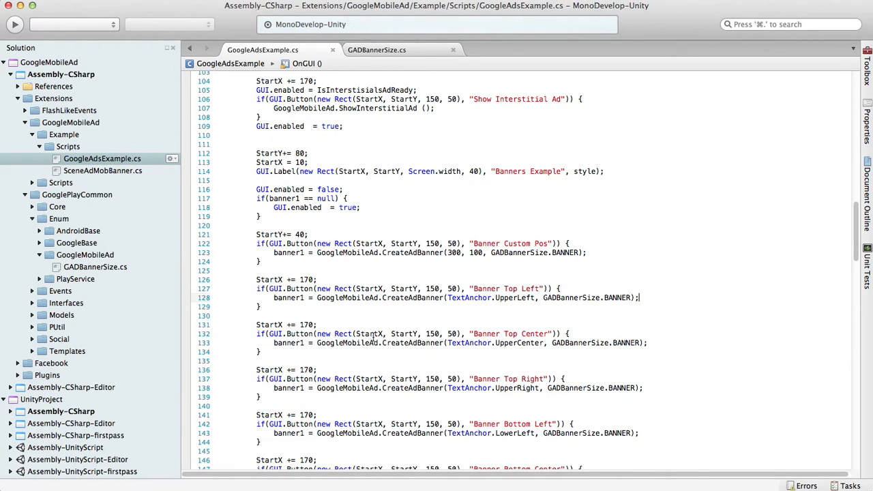
{"action": "scroll", "scroll_direction": "up", "scroll_amount": 3}
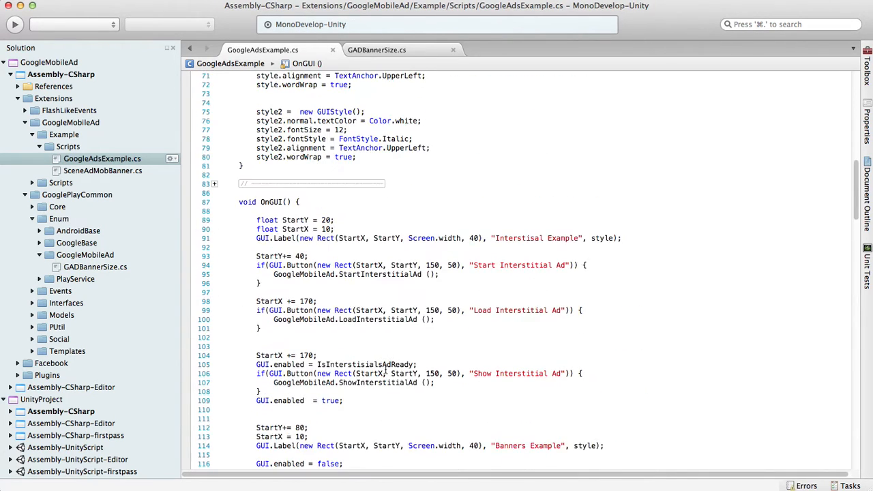
{"action": "scroll", "scroll_direction": "up", "scroll_amount": 3}
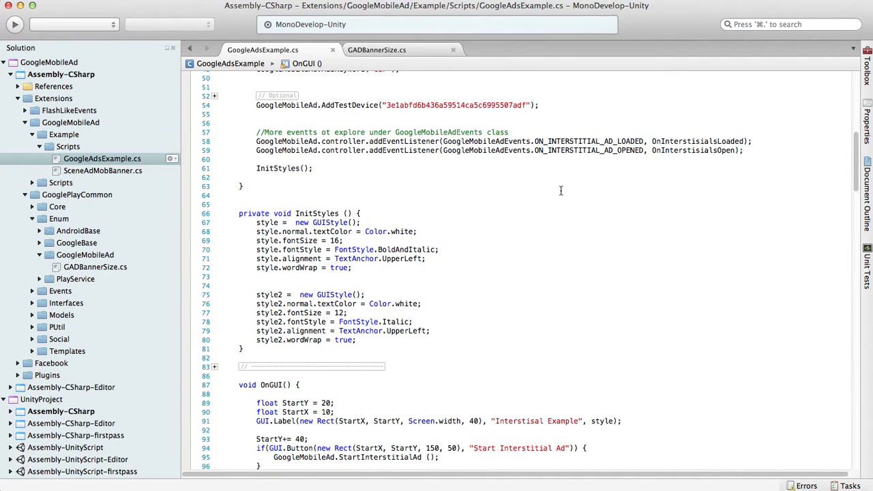
{"action": "mouse_move", "coordinate": [385, 155]}
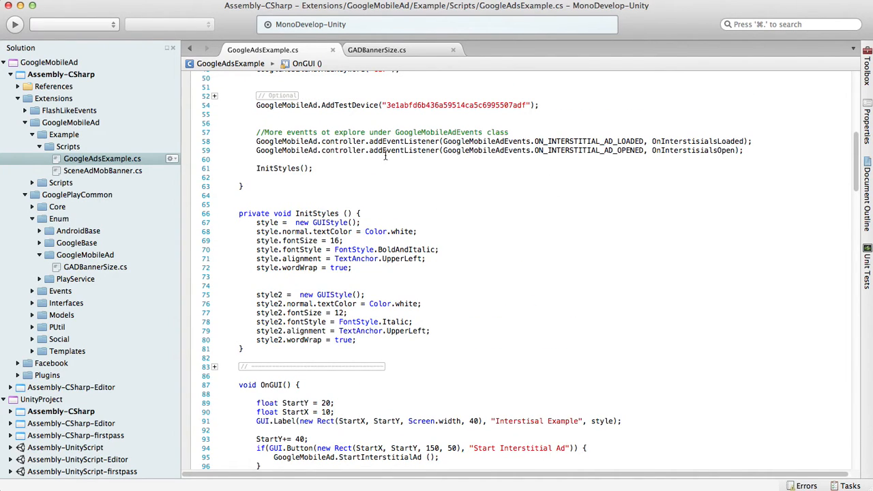
{"action": "scroll", "scroll_direction": "up", "scroll_amount": 3}
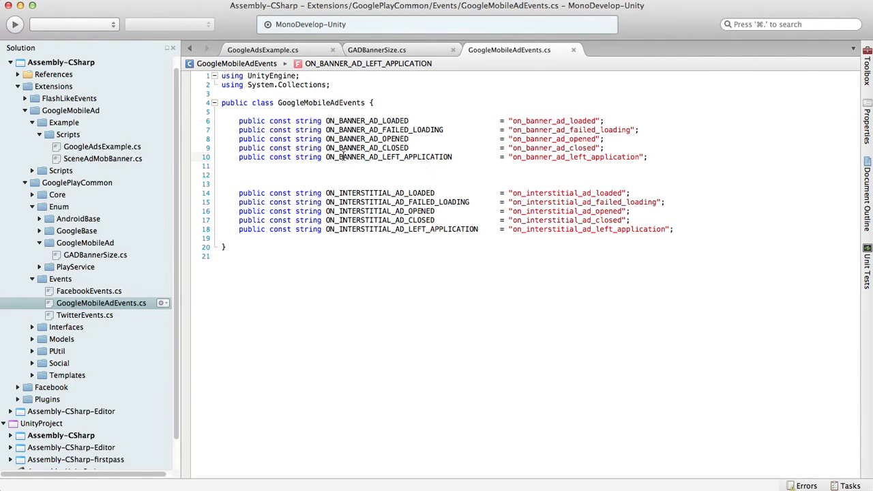
{"action": "left_click", "coordinate": [409, 129]}
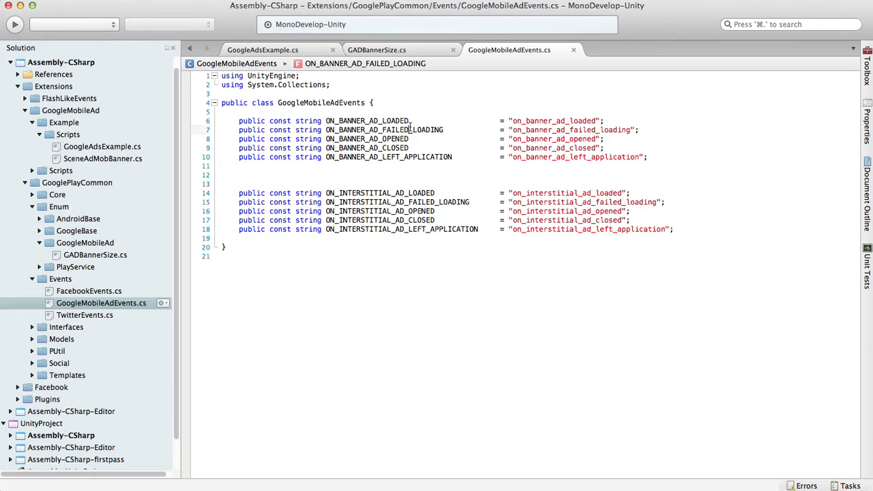
{"action": "double_click", "coordinate": [367, 138]}
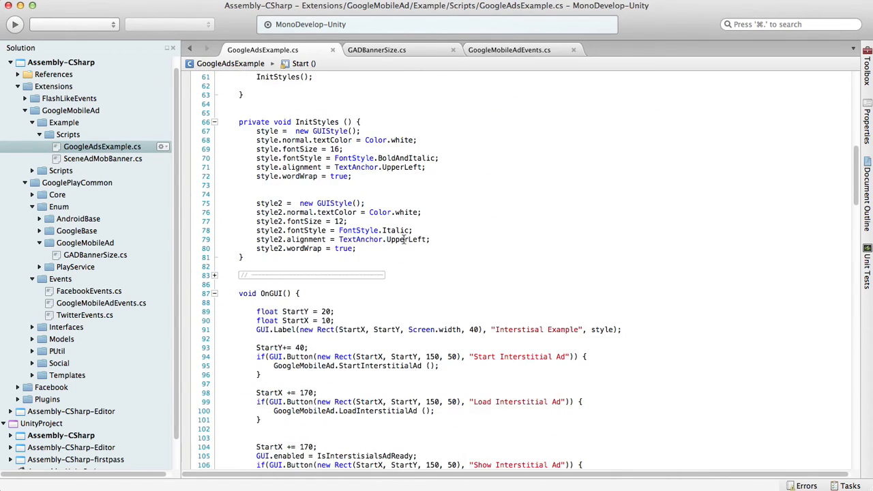
{"action": "scroll", "scroll_direction": "down", "scroll_amount": 3}
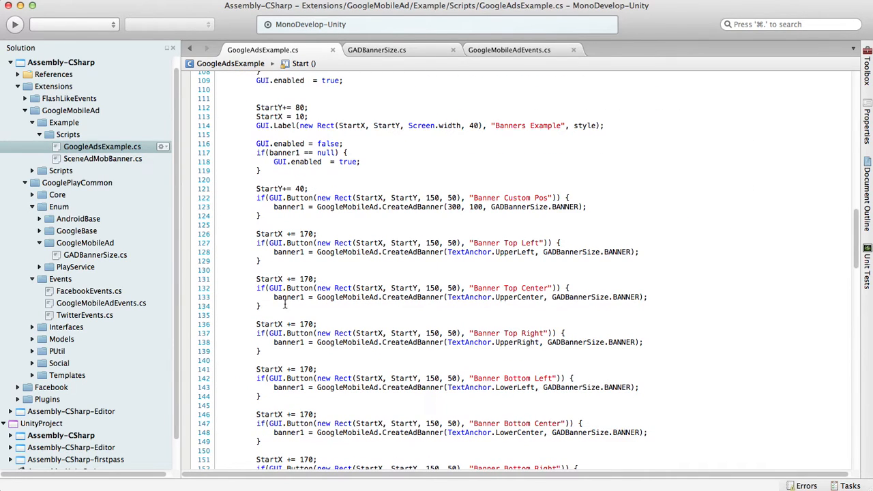
{"action": "left_click", "coordinate": [285, 301]}
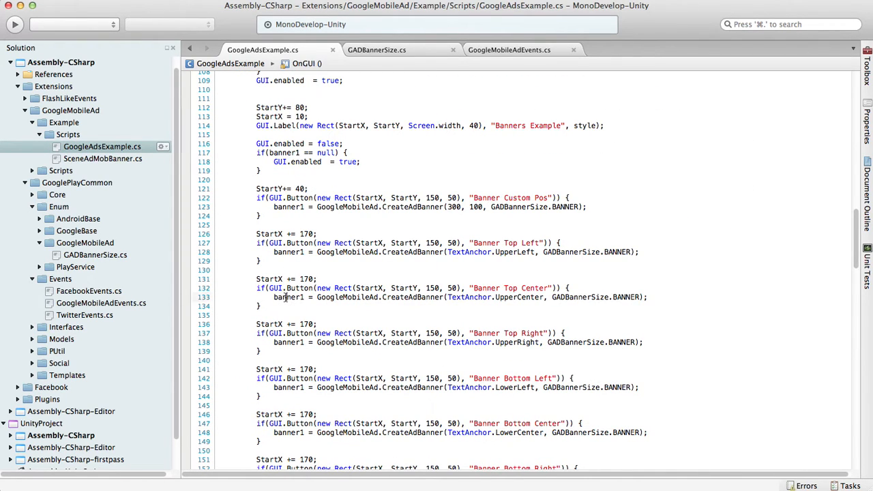
{"action": "double_click", "coordinate": [289, 296]}
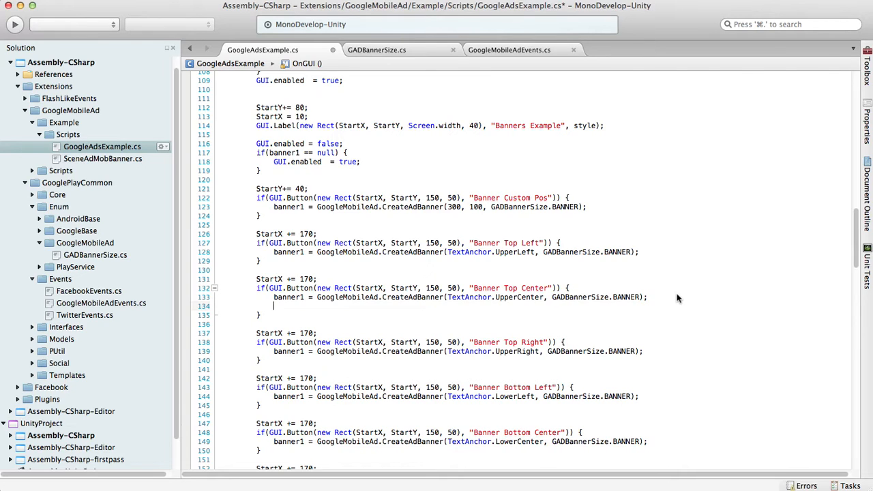
{"action": "type", "text": "banner1.addEventListener("}
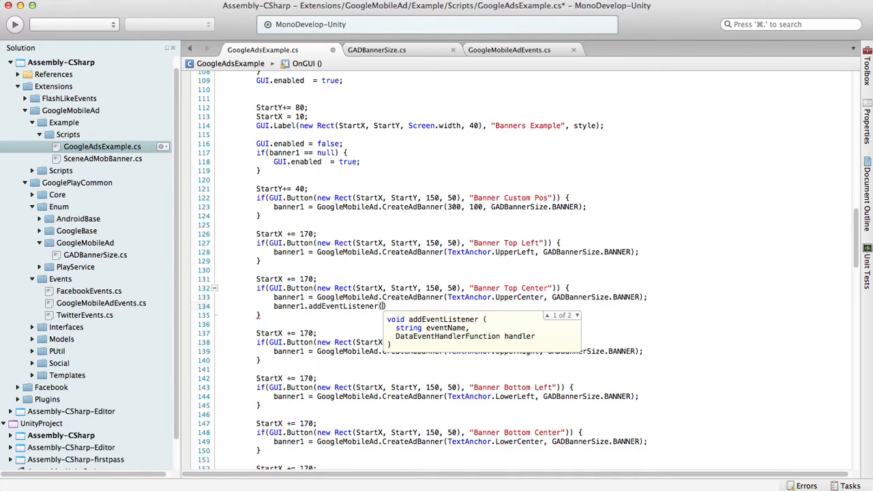
{"action": "left_click", "coordinate": [509, 49]}
{"action": "type", "text": "GoogleMobileAdEvents."}
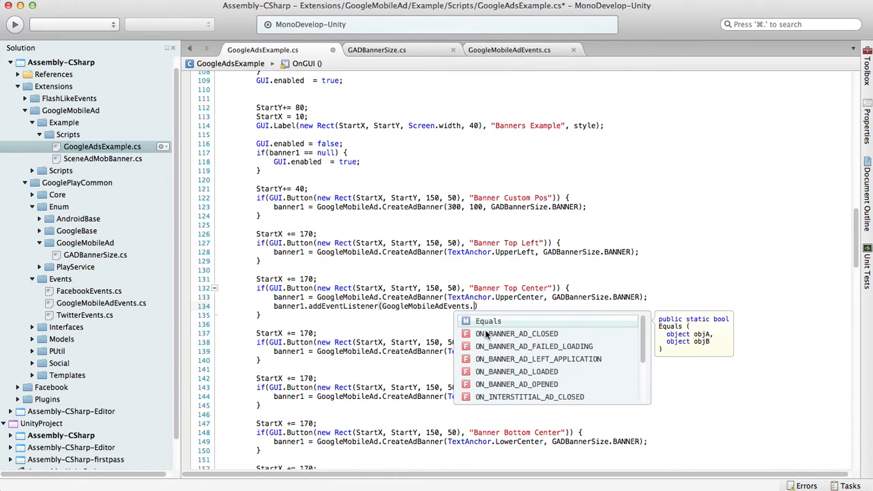
{"action": "mouse_move", "coordinate": [516, 371]}
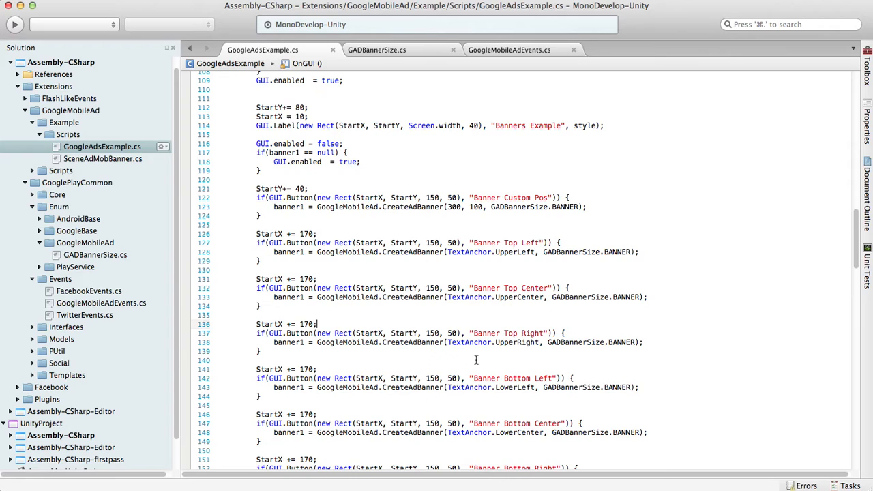
{"action": "scroll", "scroll_direction": "down", "scroll_amount": 3}
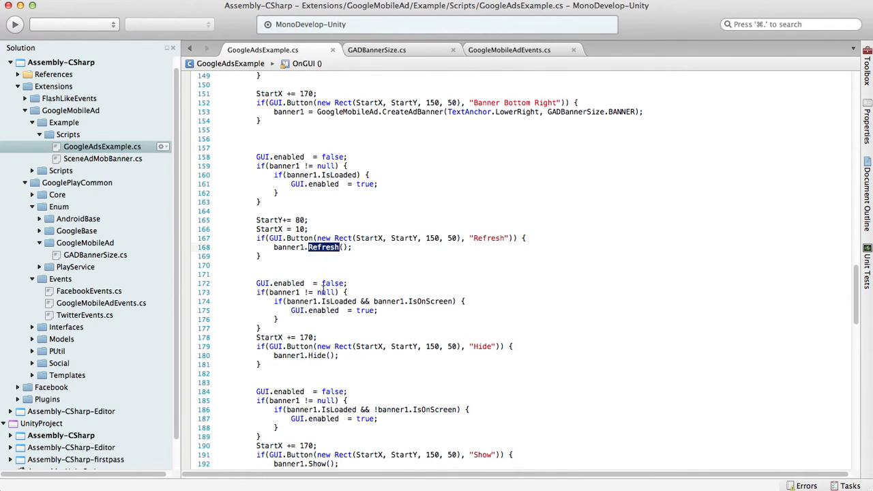
{"action": "mouse_move", "coordinate": [330, 300]}
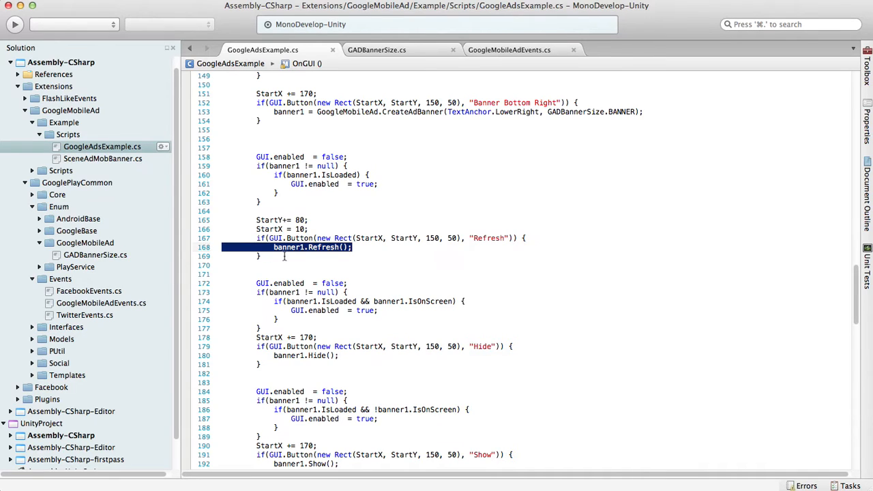
{"action": "left_click", "coordinate": [320, 259]}
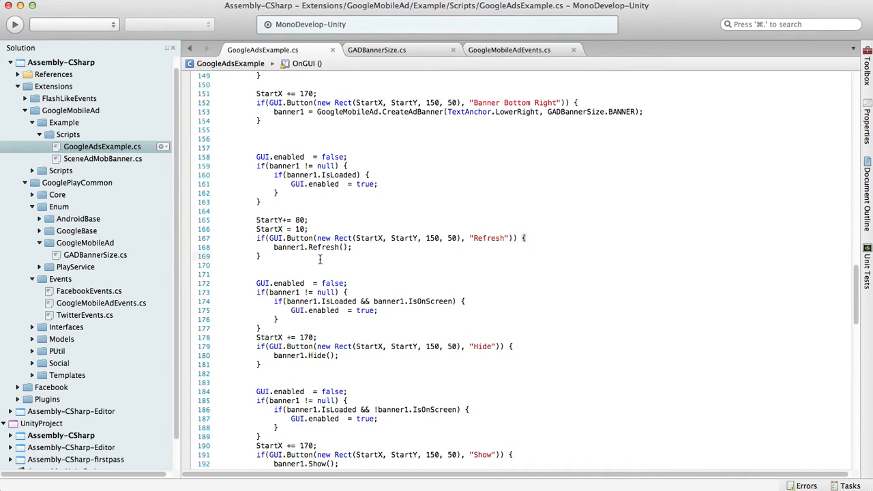
{"action": "left_click", "coordinate": [262, 256]}
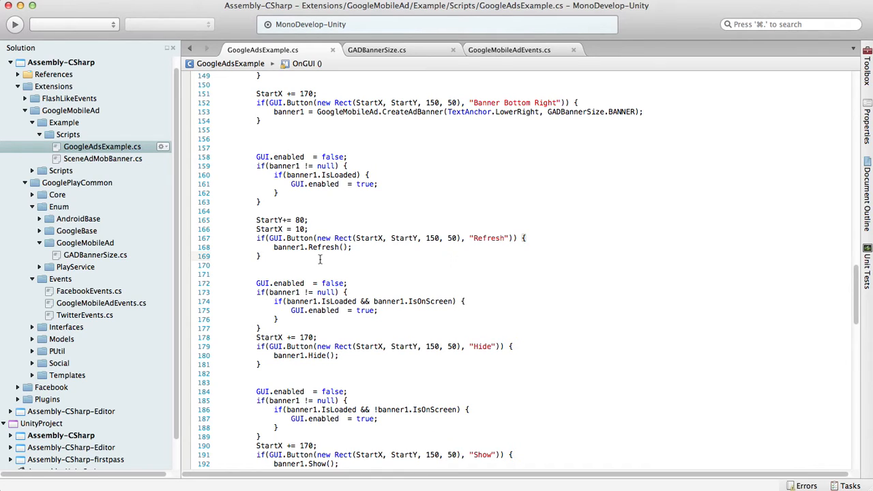
{"action": "mouse_move", "coordinate": [349, 247]}
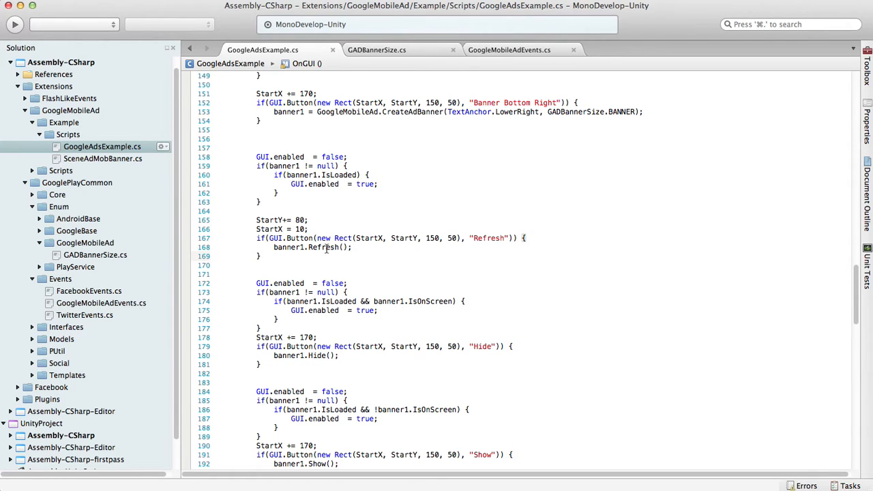
{"action": "mouse_move", "coordinate": [326, 301]}
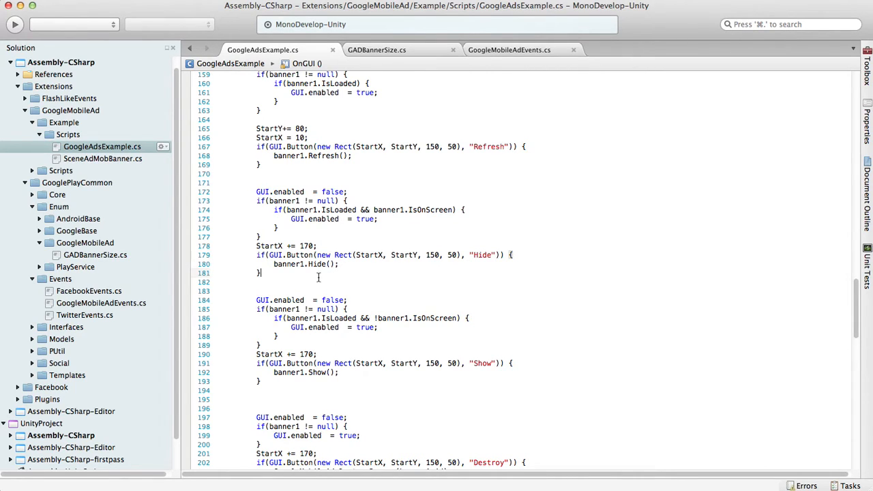
{"action": "mouse_move", "coordinate": [317, 264]}
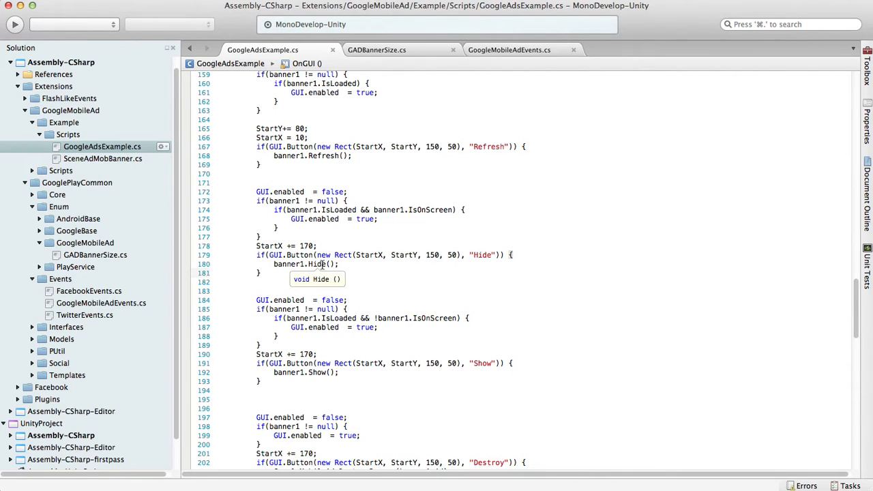
{"action": "scroll", "scroll_direction": "down", "scroll_amount": 3}
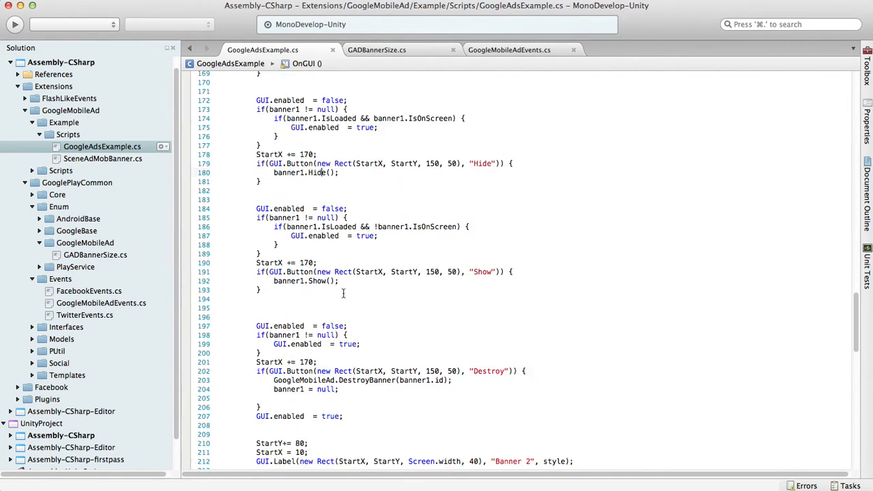
{"action": "double_click", "coordinate": [318, 281]}
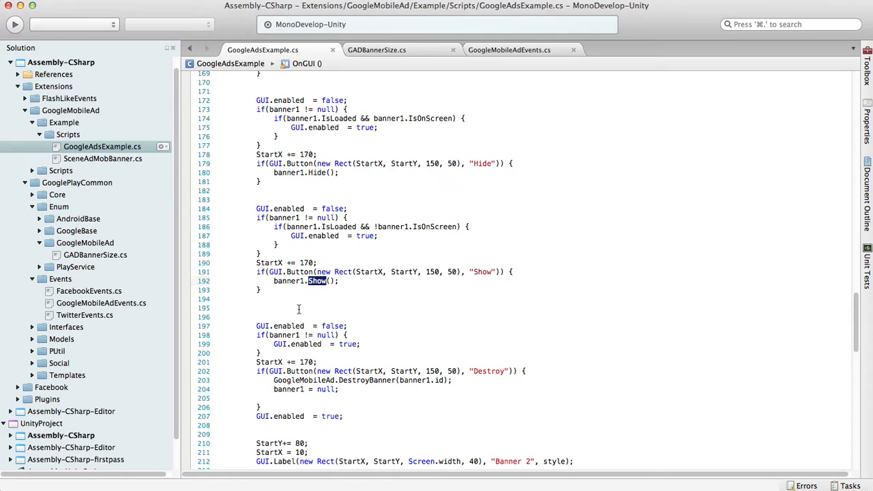
{"action": "mouse_move", "coordinate": [303, 302]}
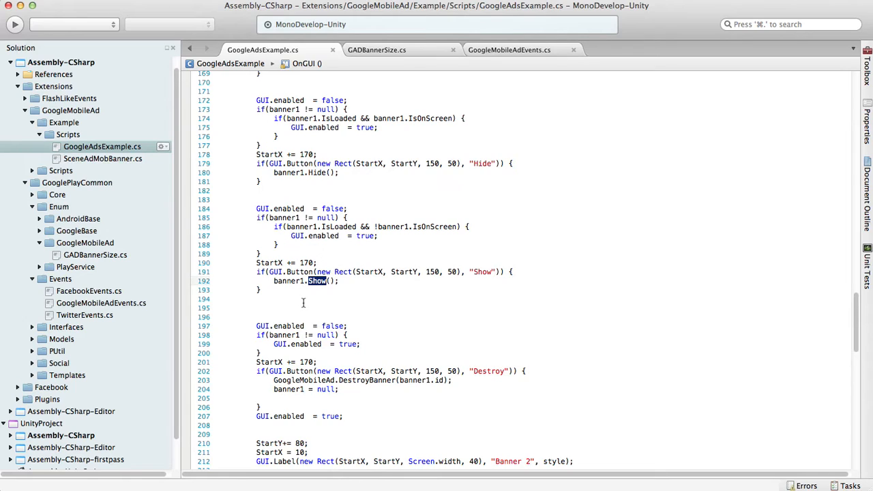
{"action": "mouse_move", "coordinate": [322, 287]}
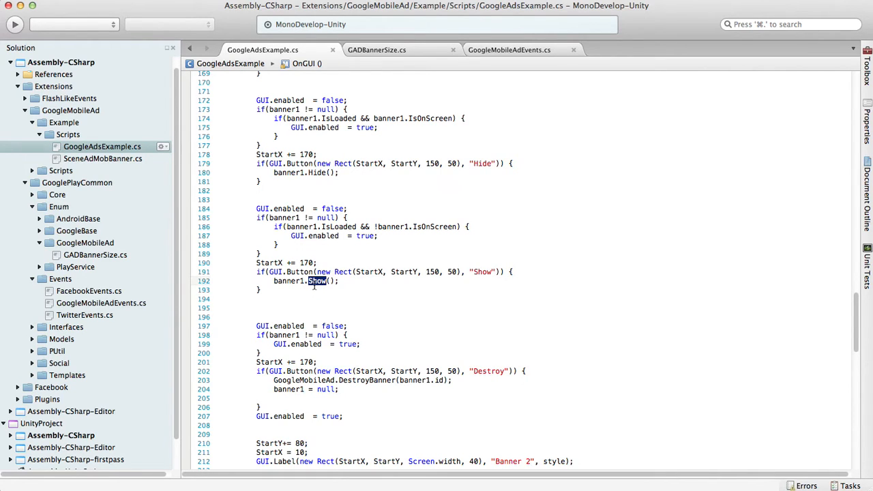
{"action": "scroll", "scroll_direction": "down", "scroll_amount": 3}
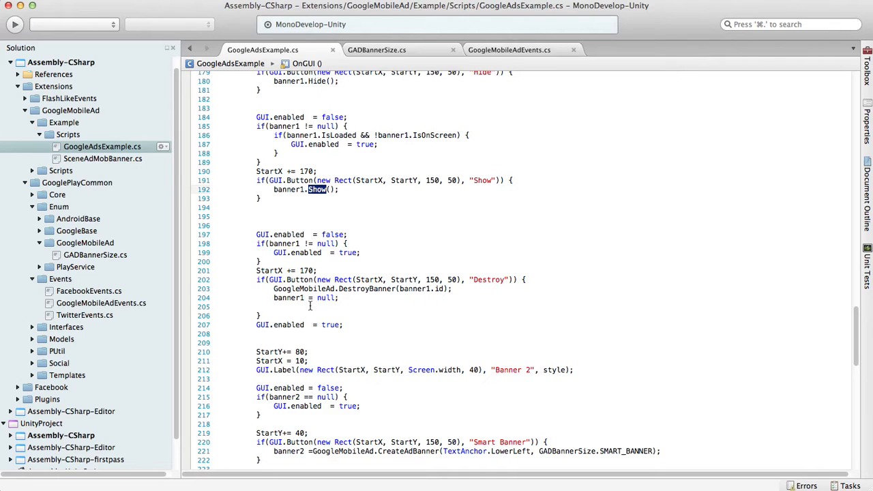
{"action": "mouse_move", "coordinate": [318, 298]}
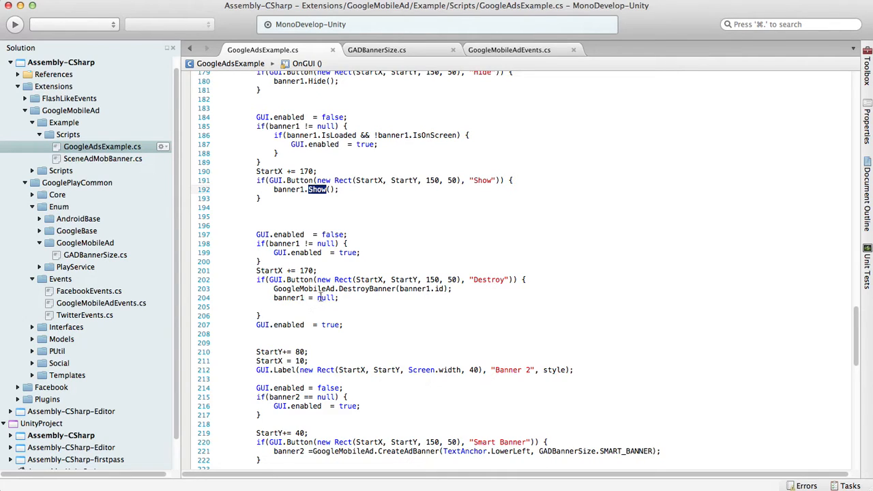
{"action": "double_click", "coordinate": [367, 289]}
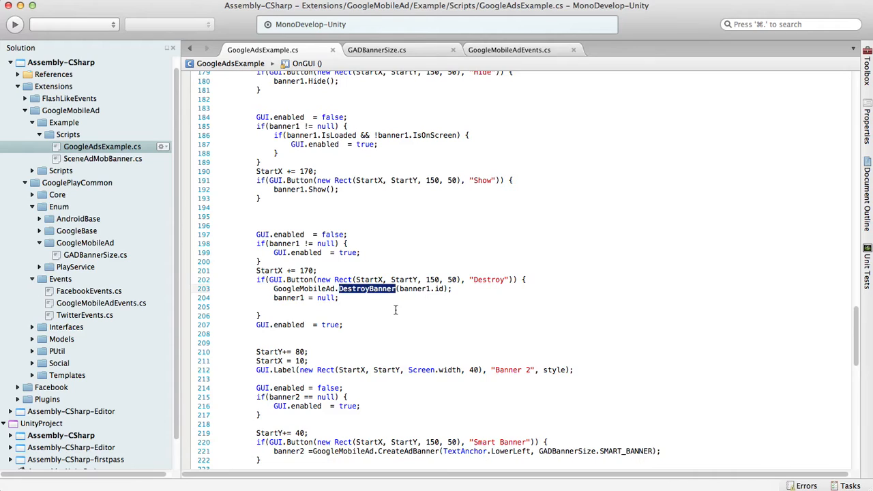
{"action": "double_click", "coordinate": [419, 289]}
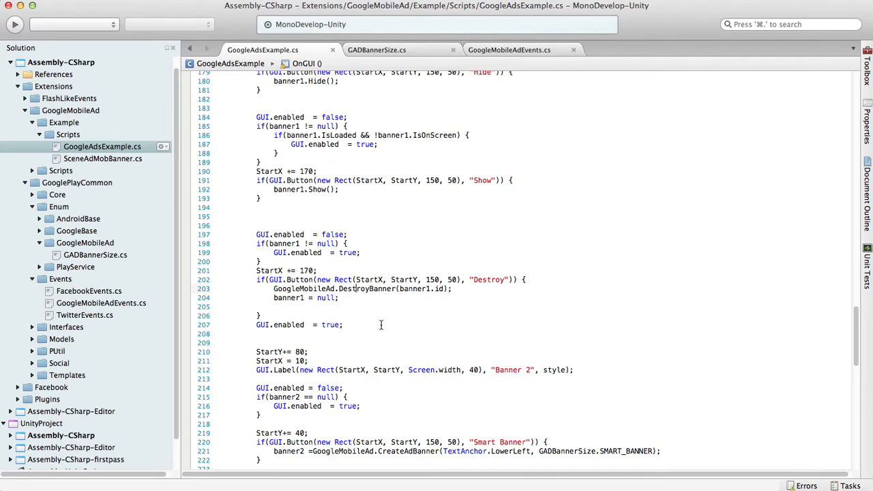
{"action": "double_click", "coordinate": [321, 289]}
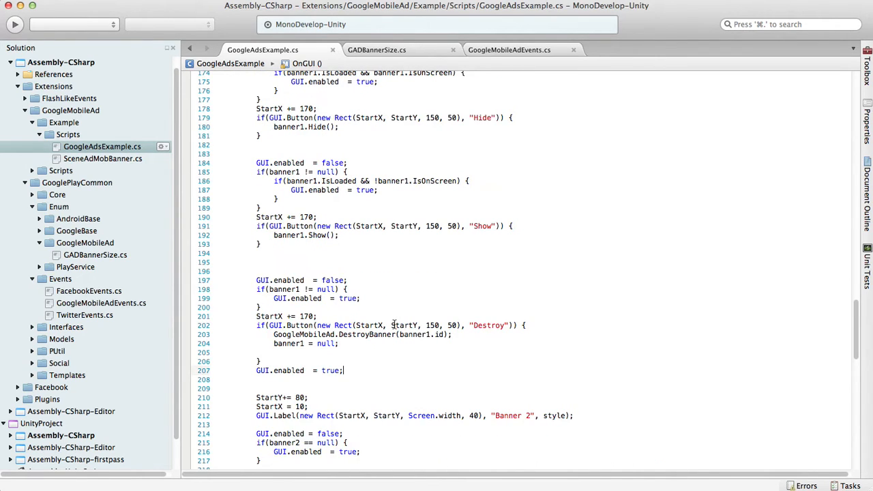
{"action": "scroll", "scroll_direction": "up", "scroll_amount": 3}
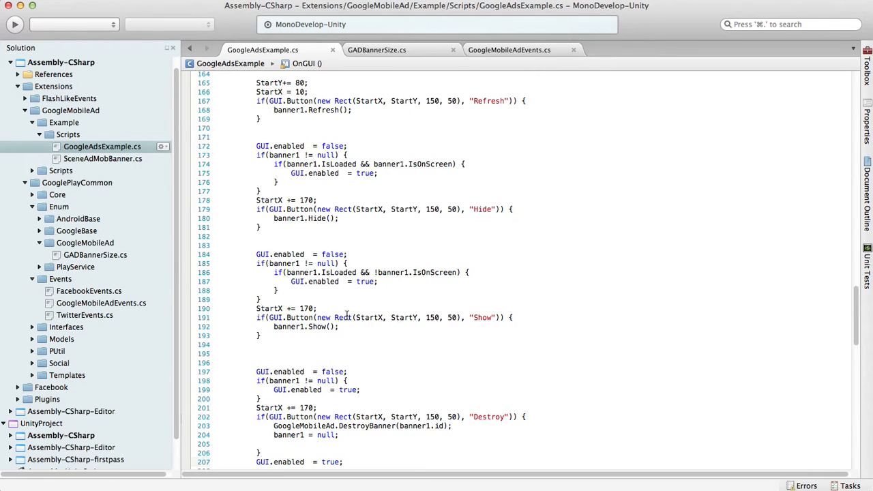
{"action": "double_click", "coordinate": [339, 273]}
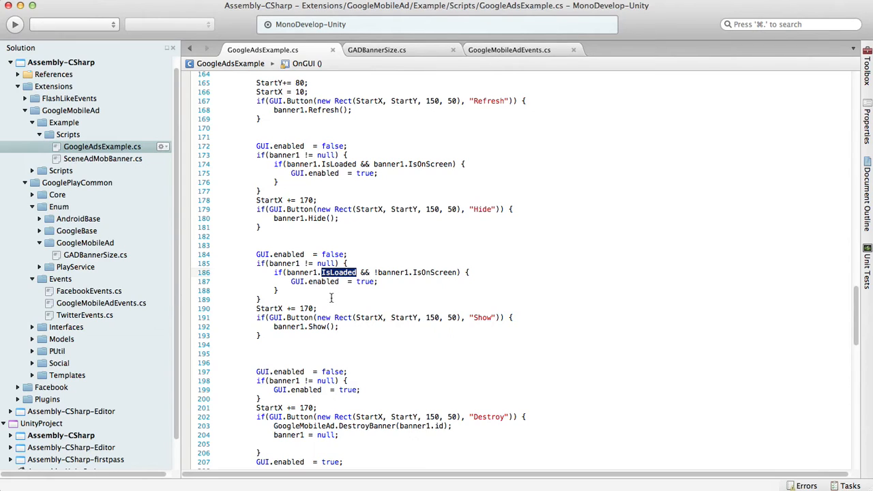
{"action": "double_click", "coordinate": [434, 272]}
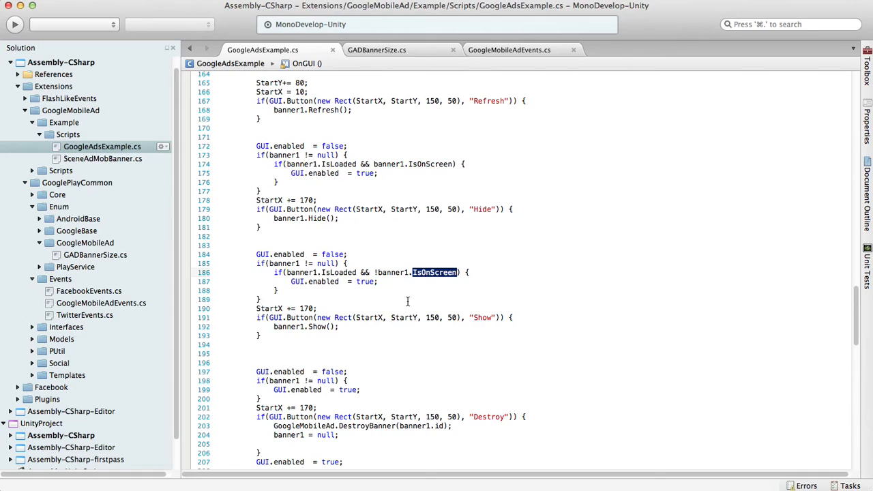
{"action": "mouse_move", "coordinate": [498, 273]}
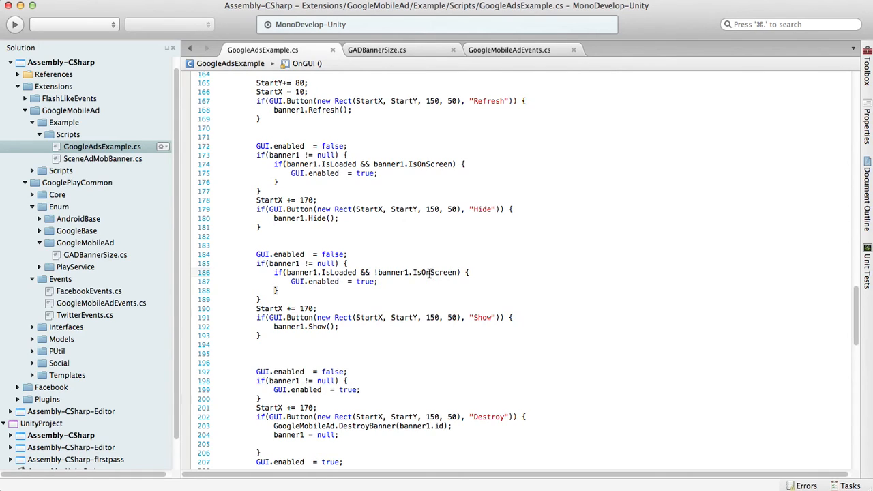
{"action": "double_click", "coordinate": [434, 272]}
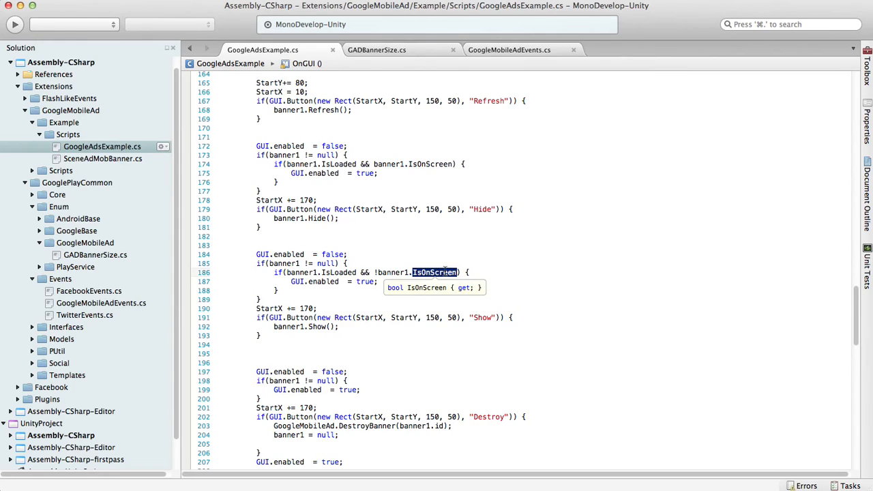